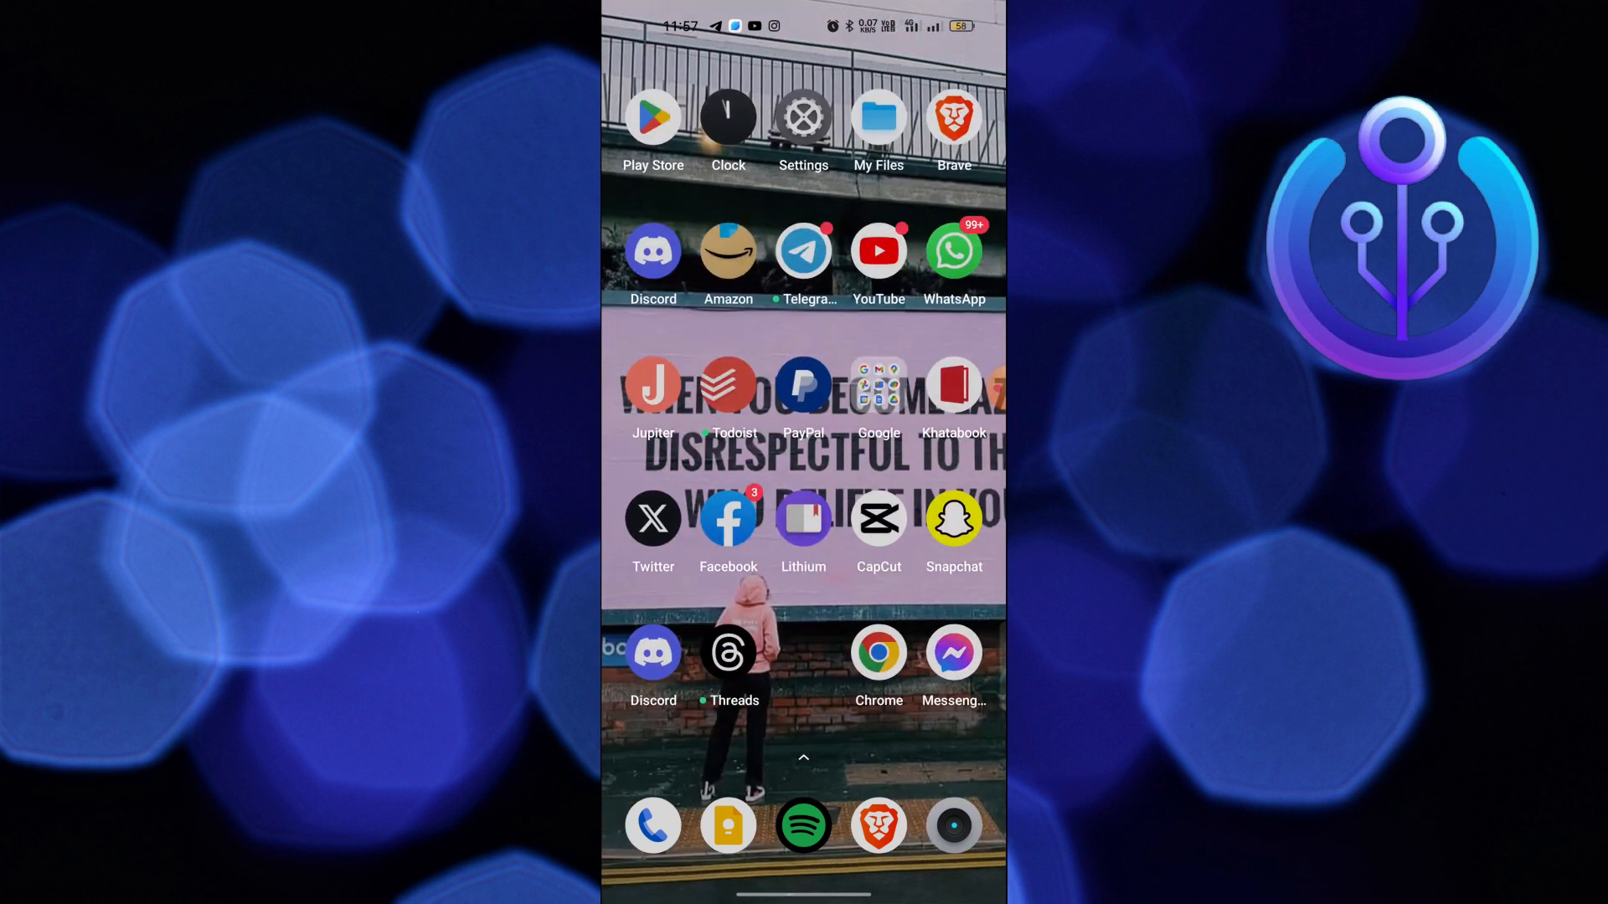
# Launch the Facebook app from the home screen to its news feed
pyautogui.click(729, 517)
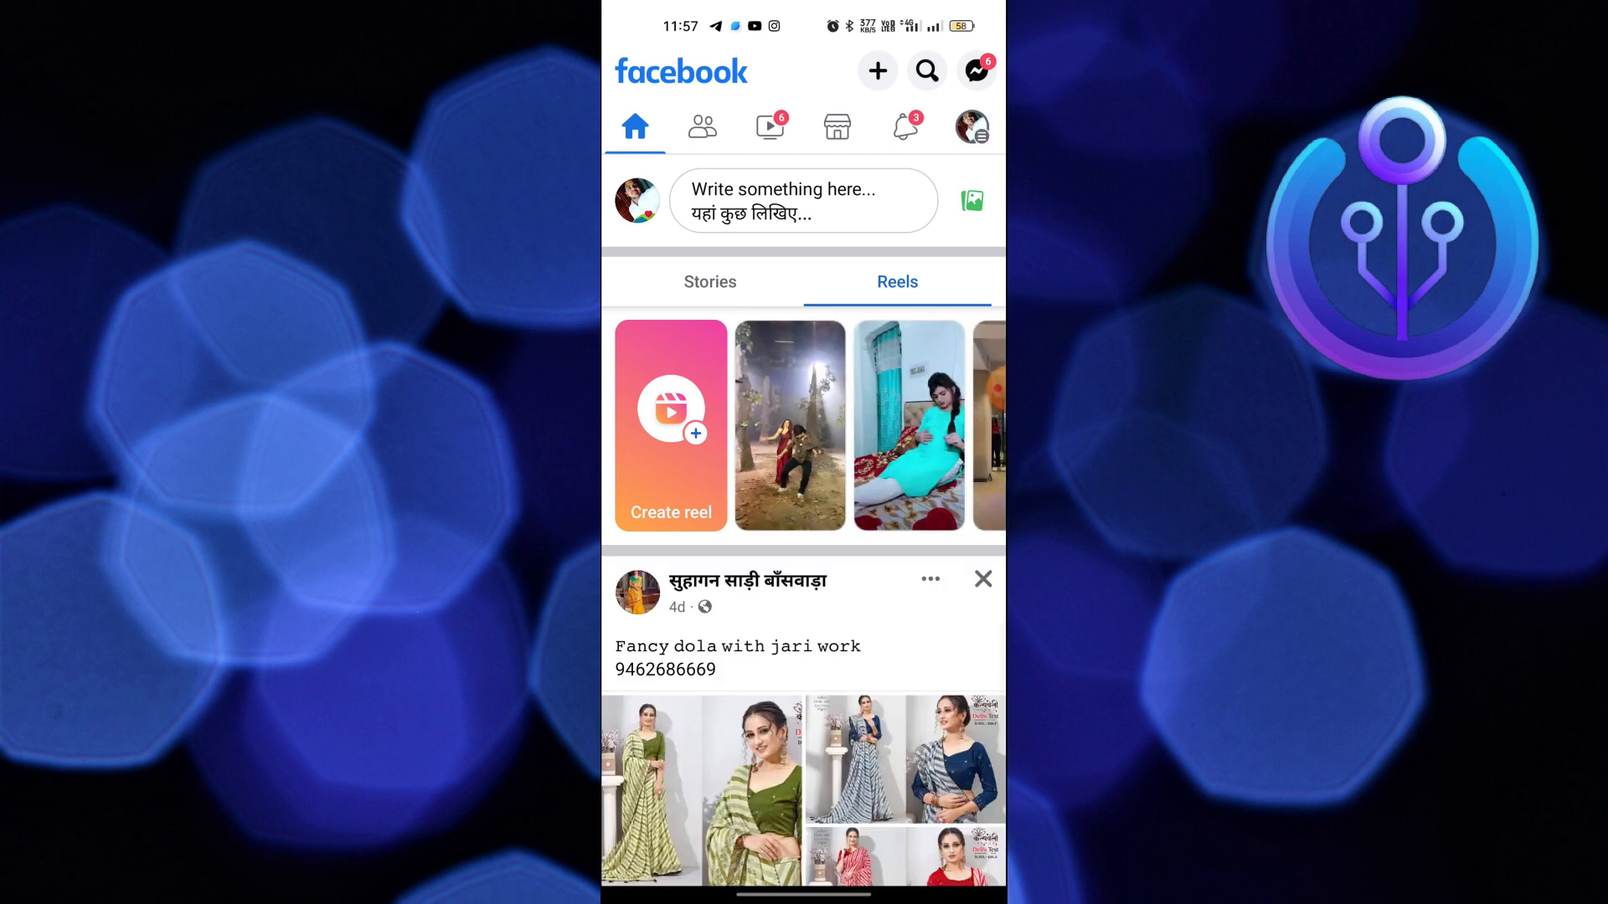
# Reach the Settings & privacy page from the main account menu
pyautogui.click(970, 125)
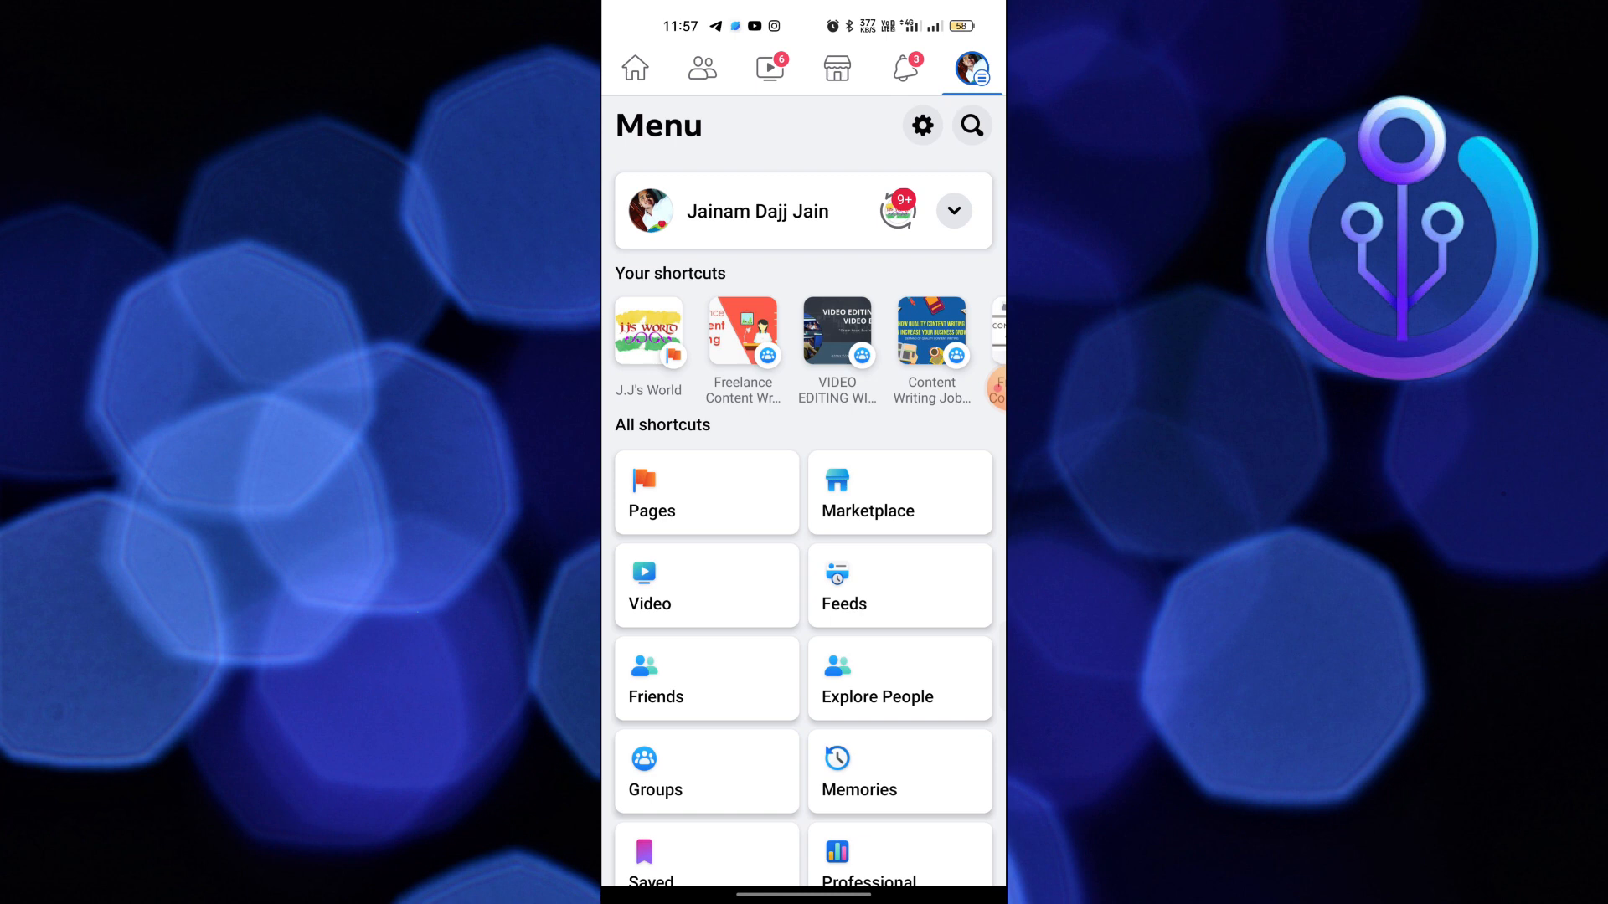
pyautogui.scroll(-3)
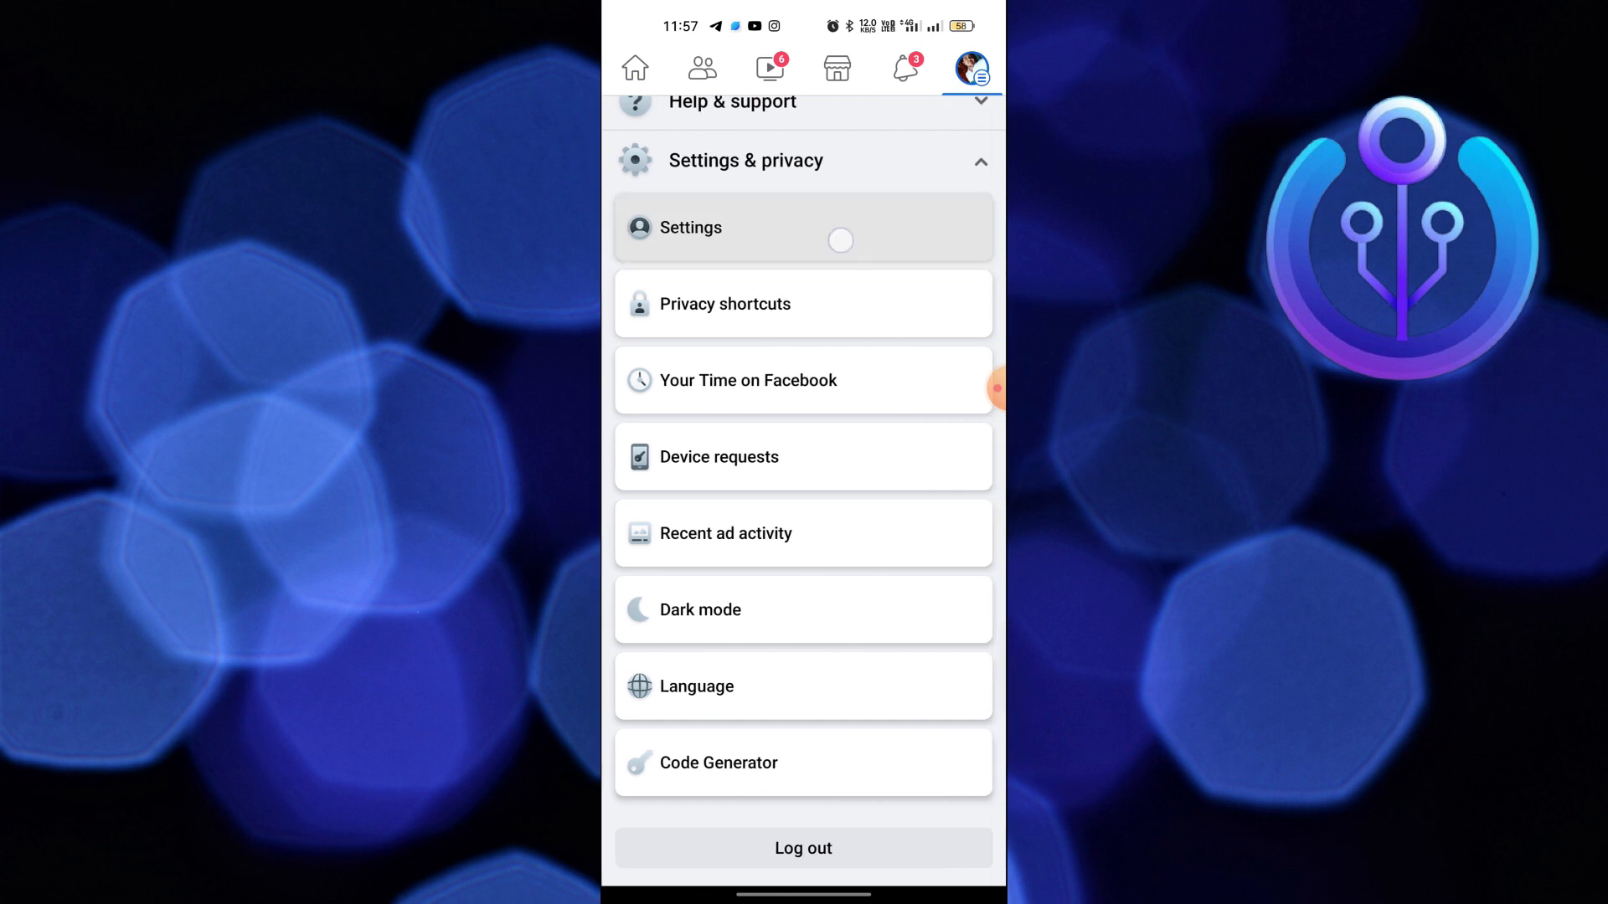
pyautogui.click(689, 226)
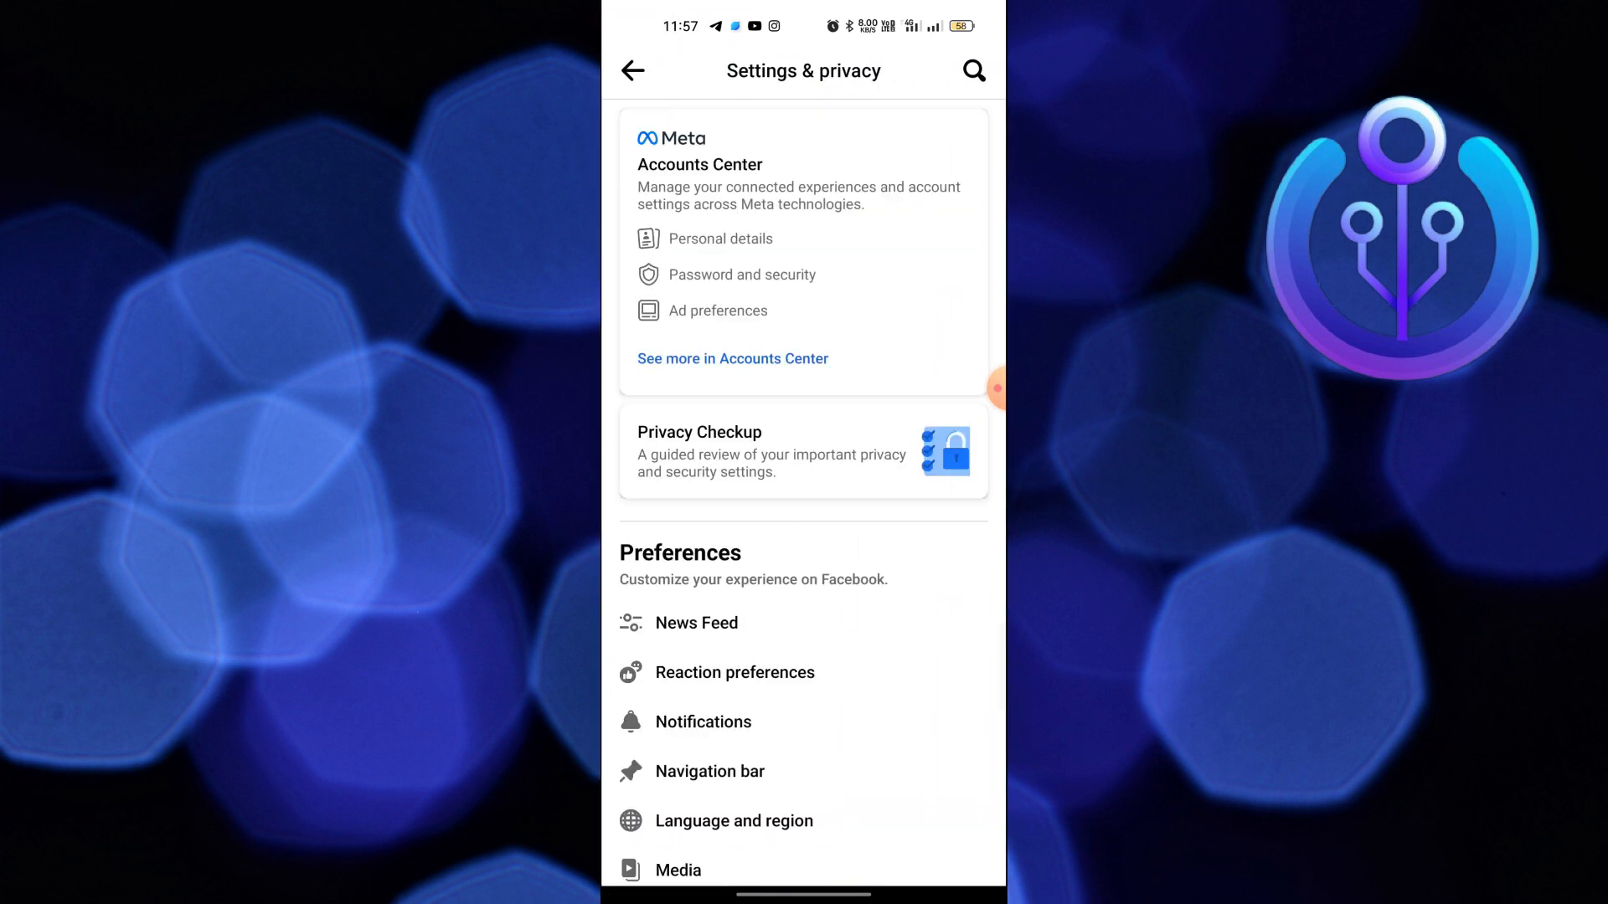
# Reach the Access your information page from the Your information section
pyautogui.scroll(-3)
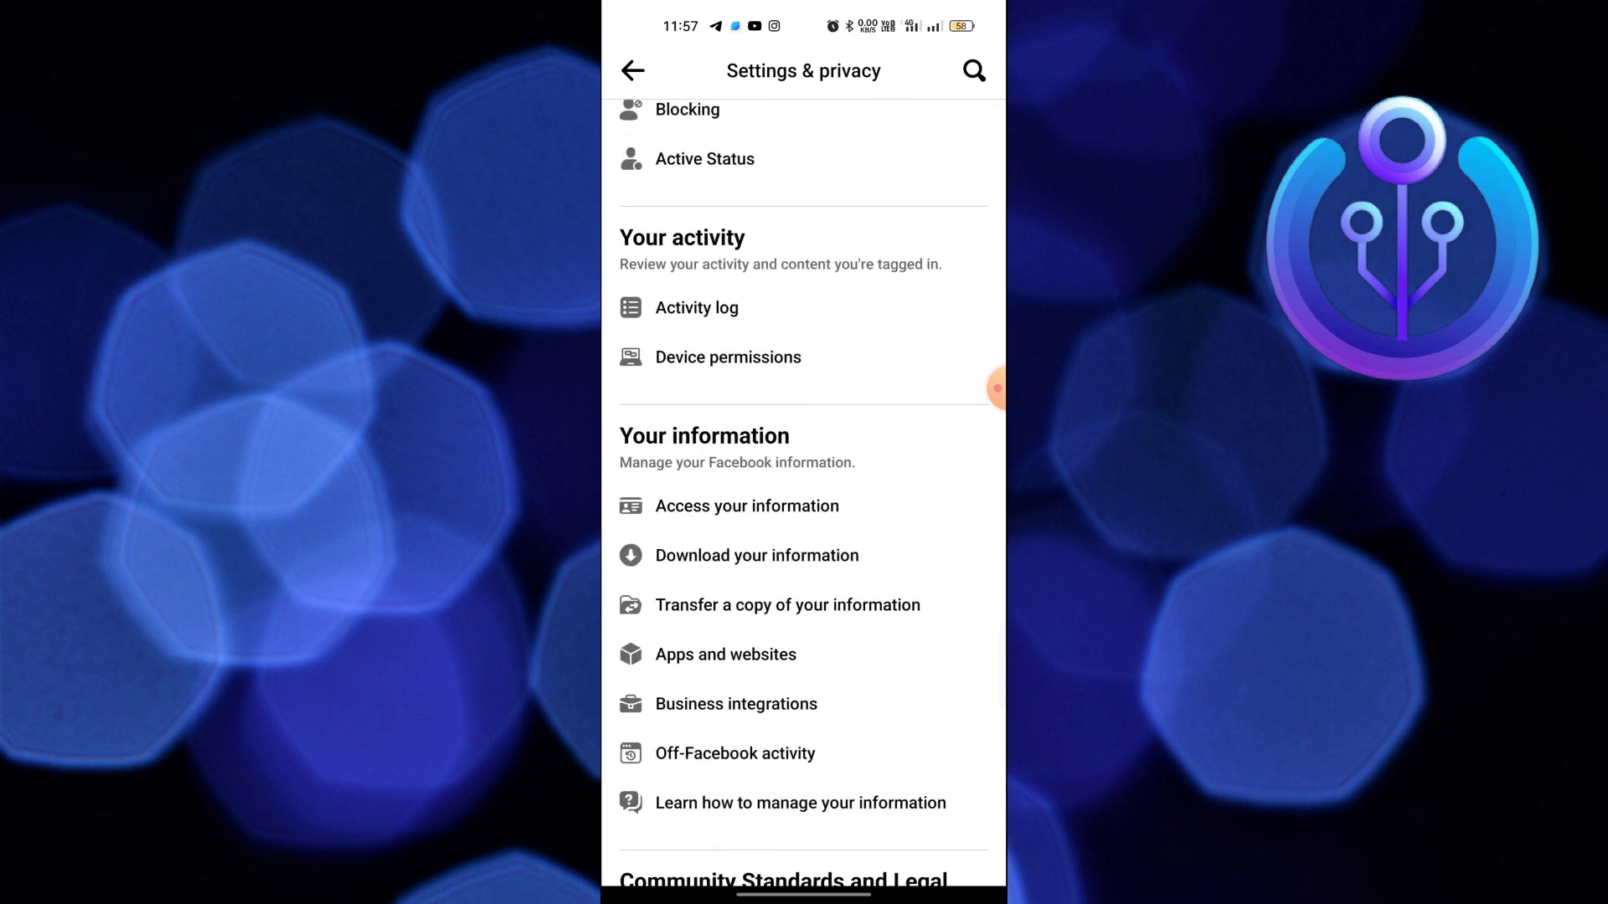
pyautogui.scroll(-3)
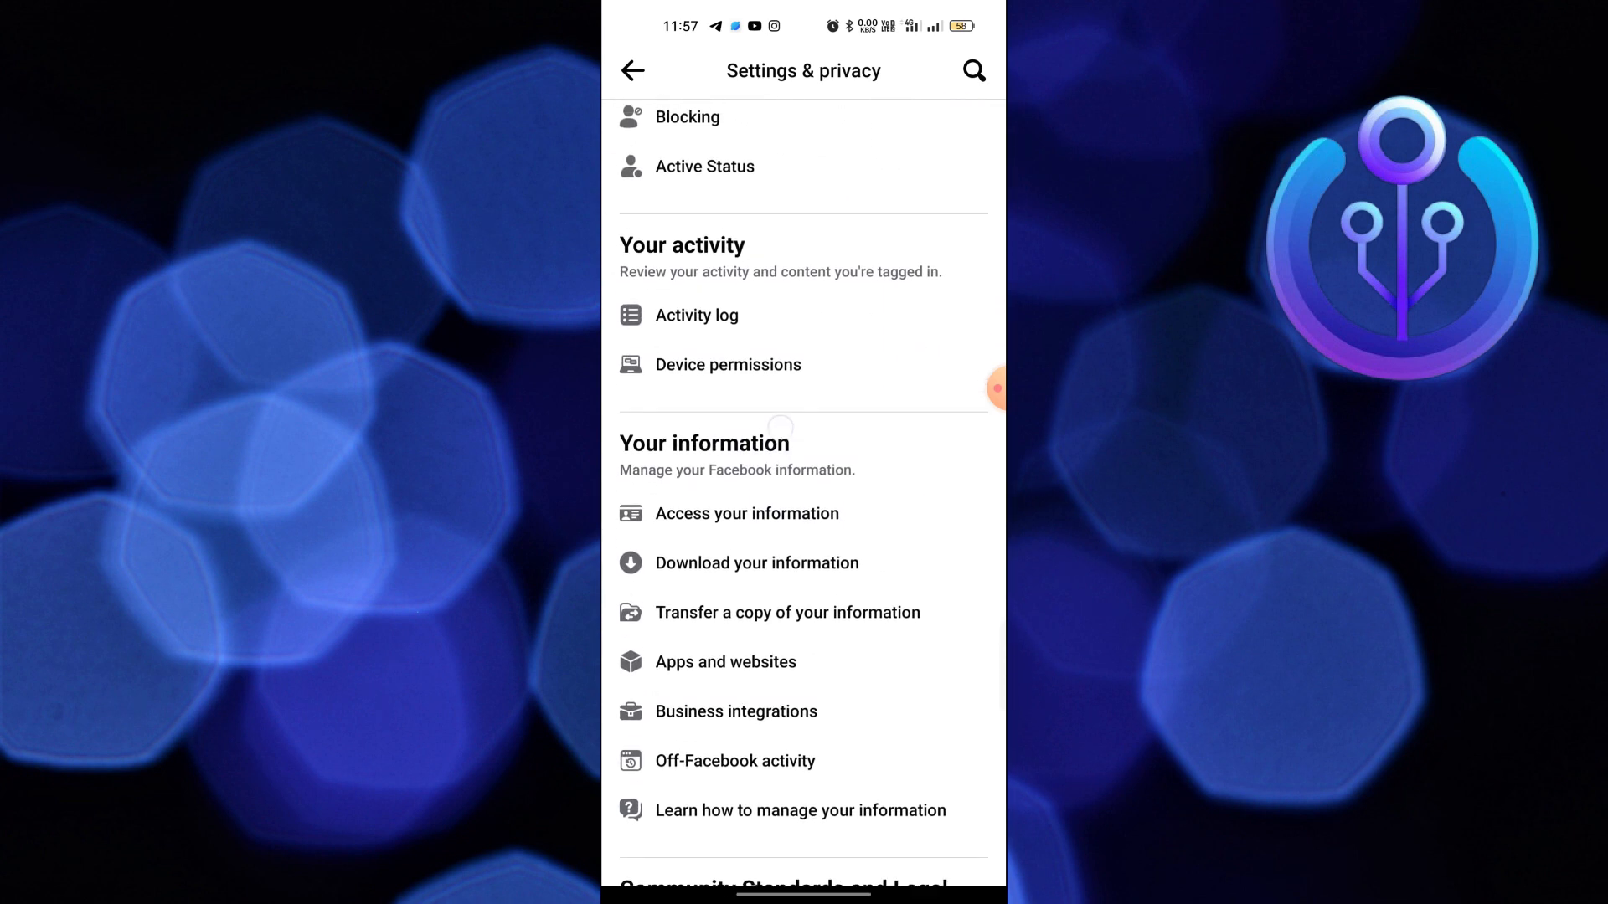
pyautogui.click(745, 512)
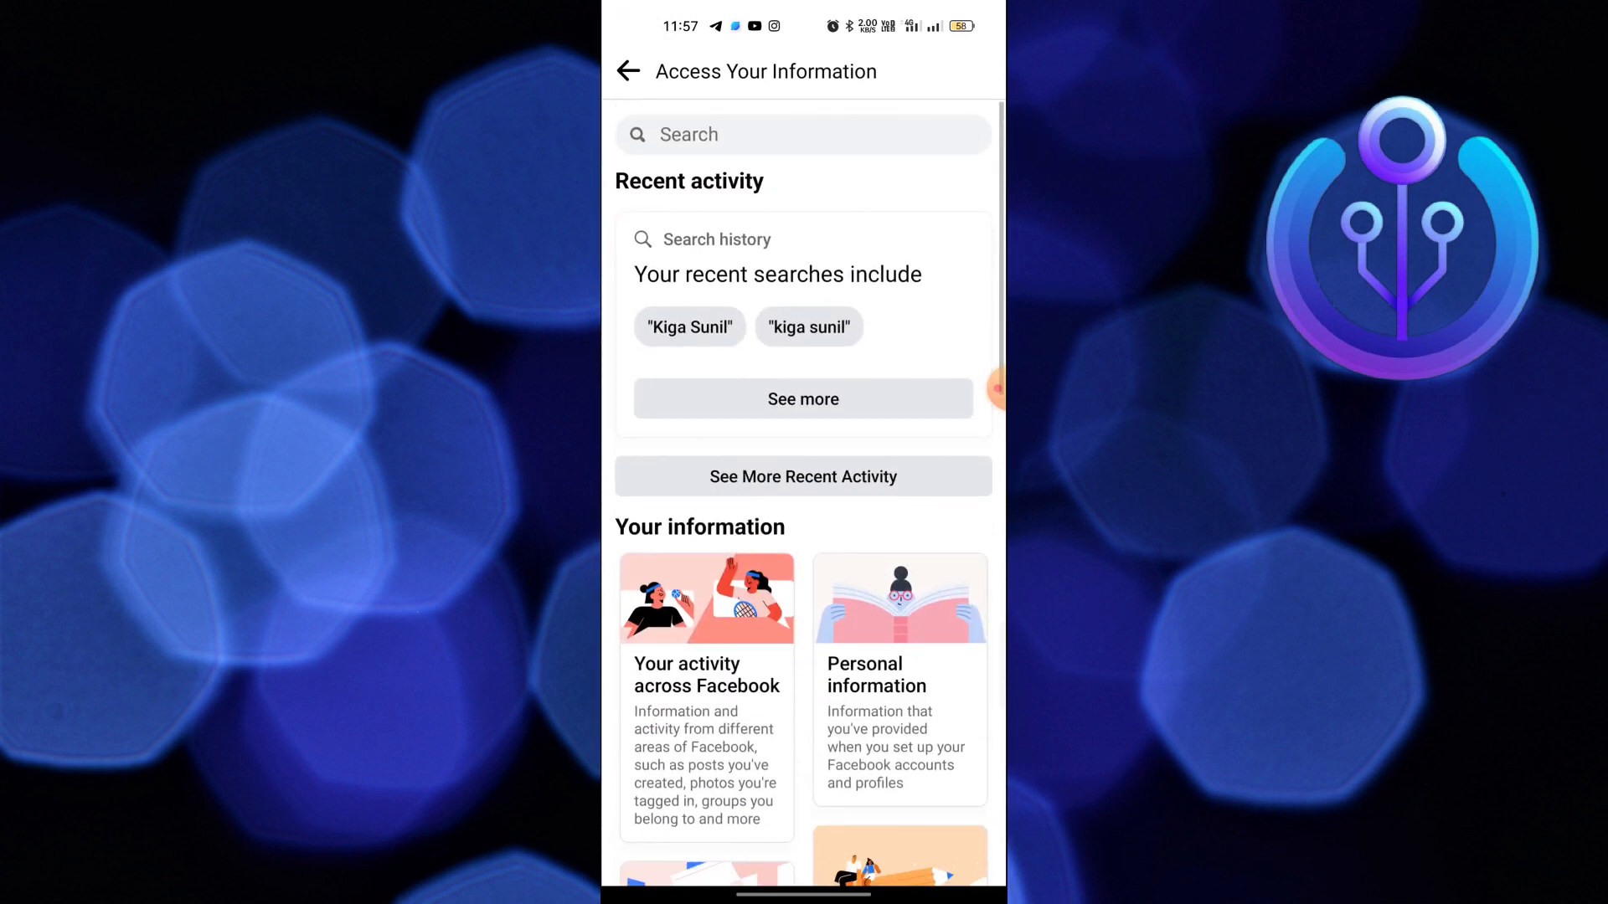
# Search 'primary location' and show Your Primary Location: Banswara, Rajasthan 327001
pyautogui.click(802, 134)
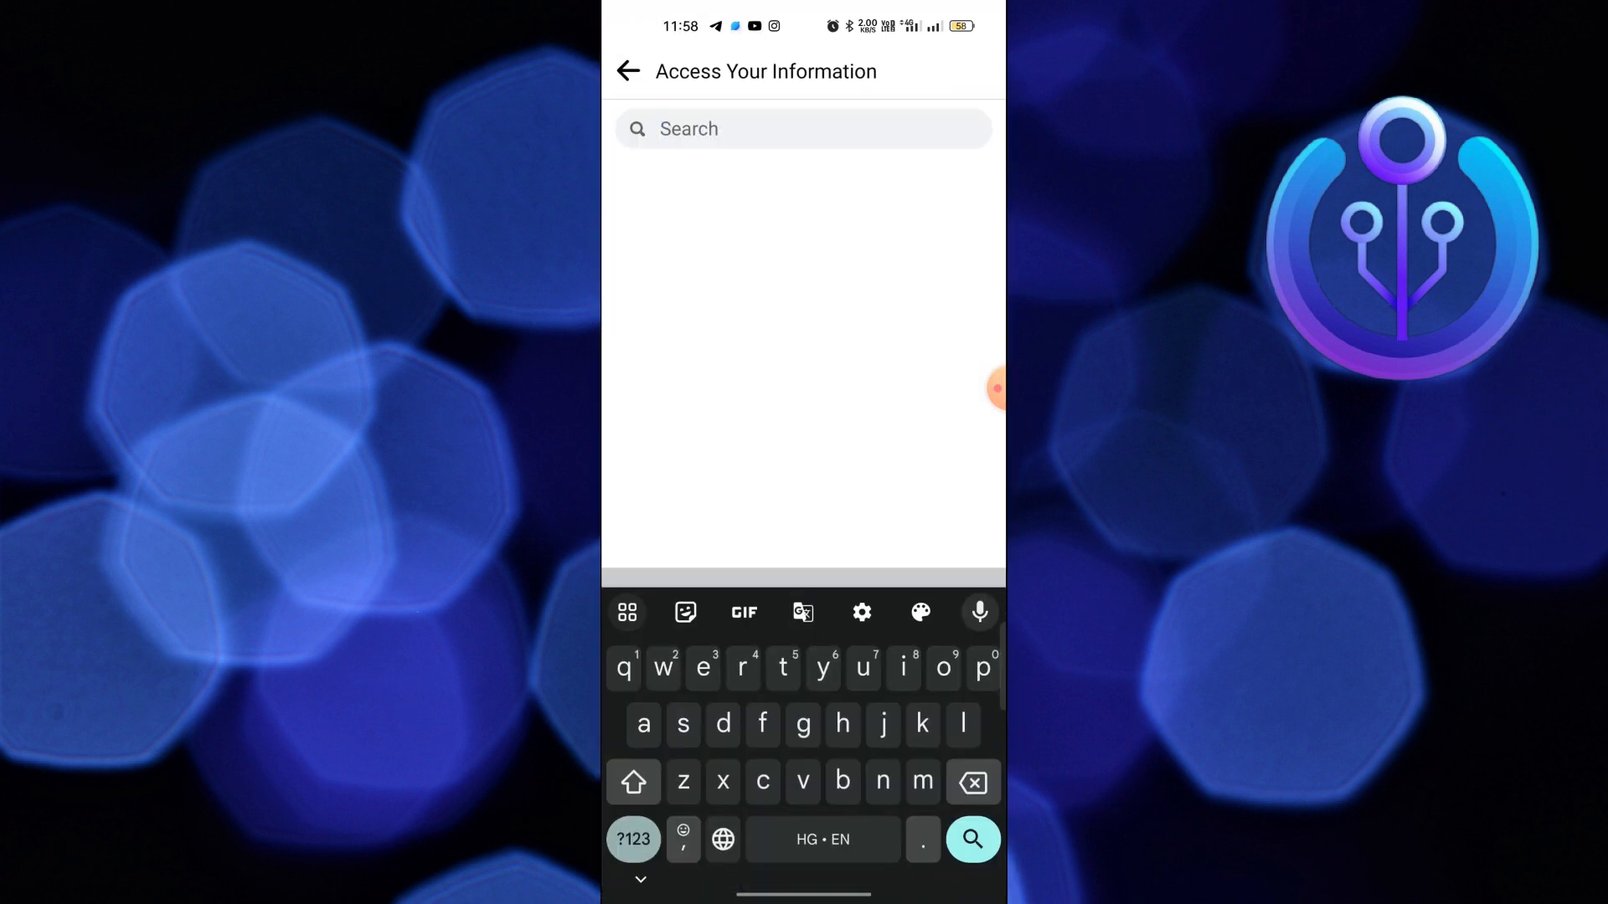
pyautogui.write('prim')
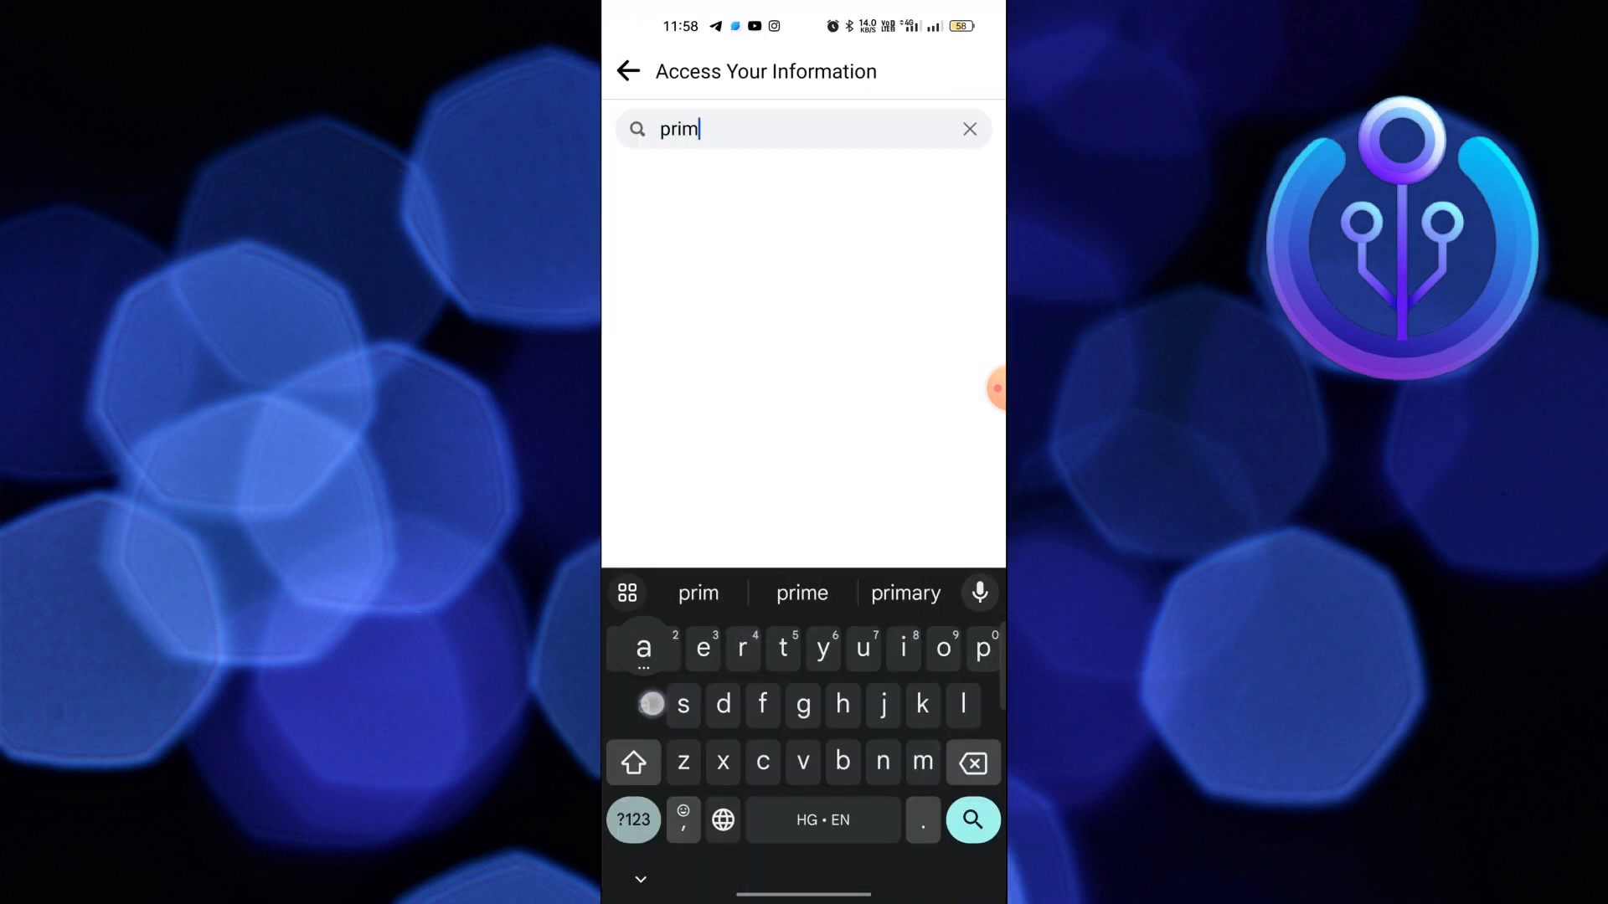
pyautogui.write('primary location')
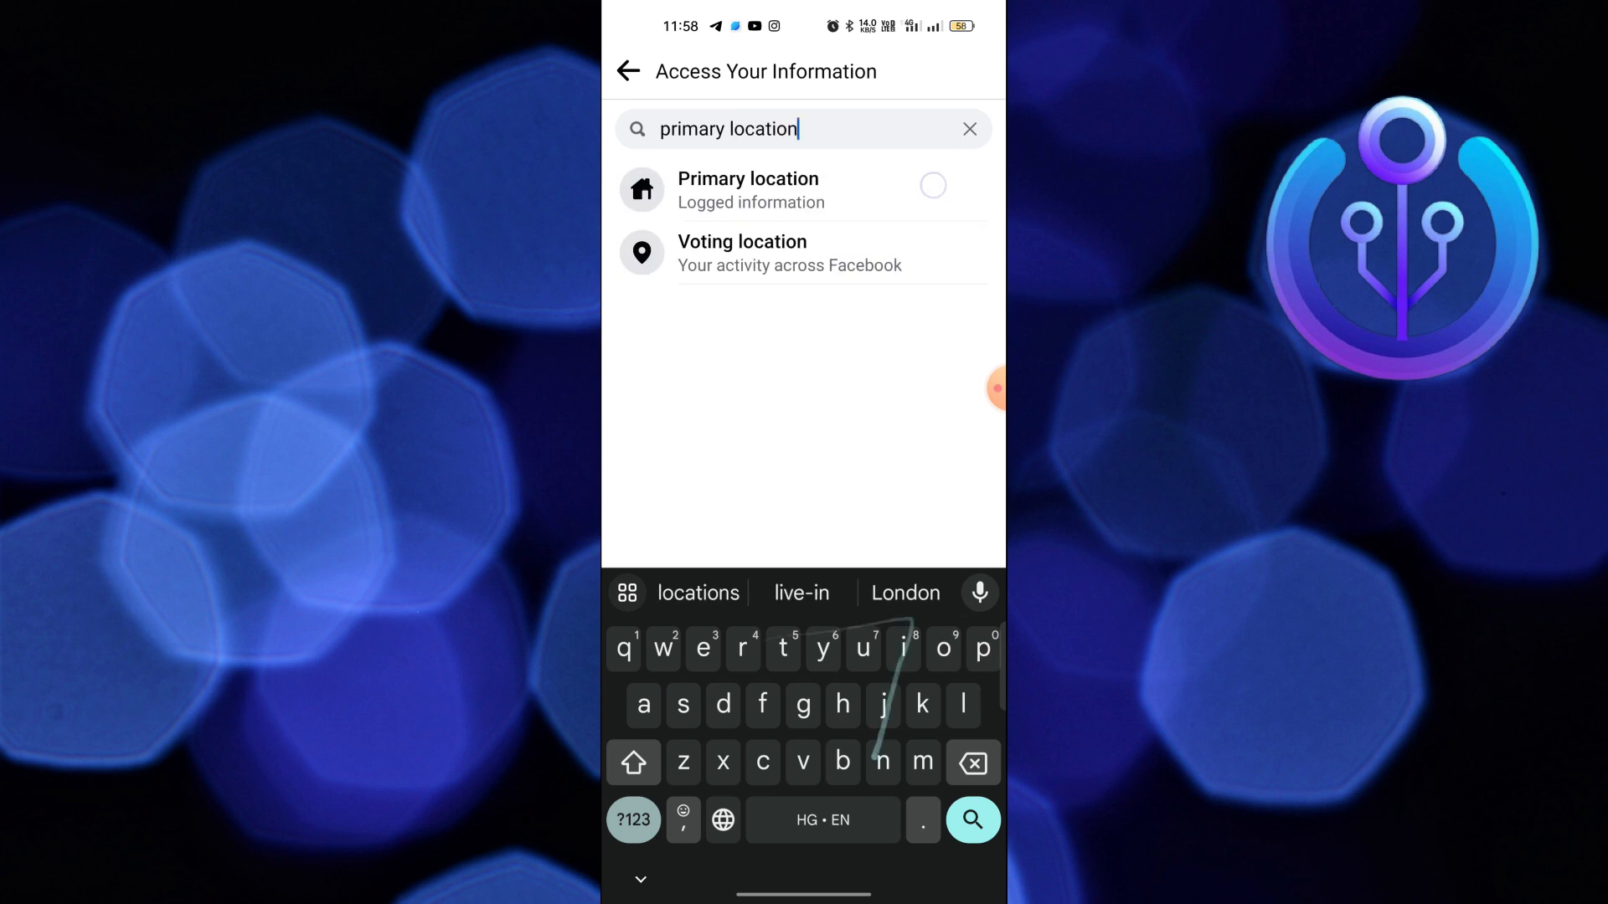
pyautogui.click(749, 189)
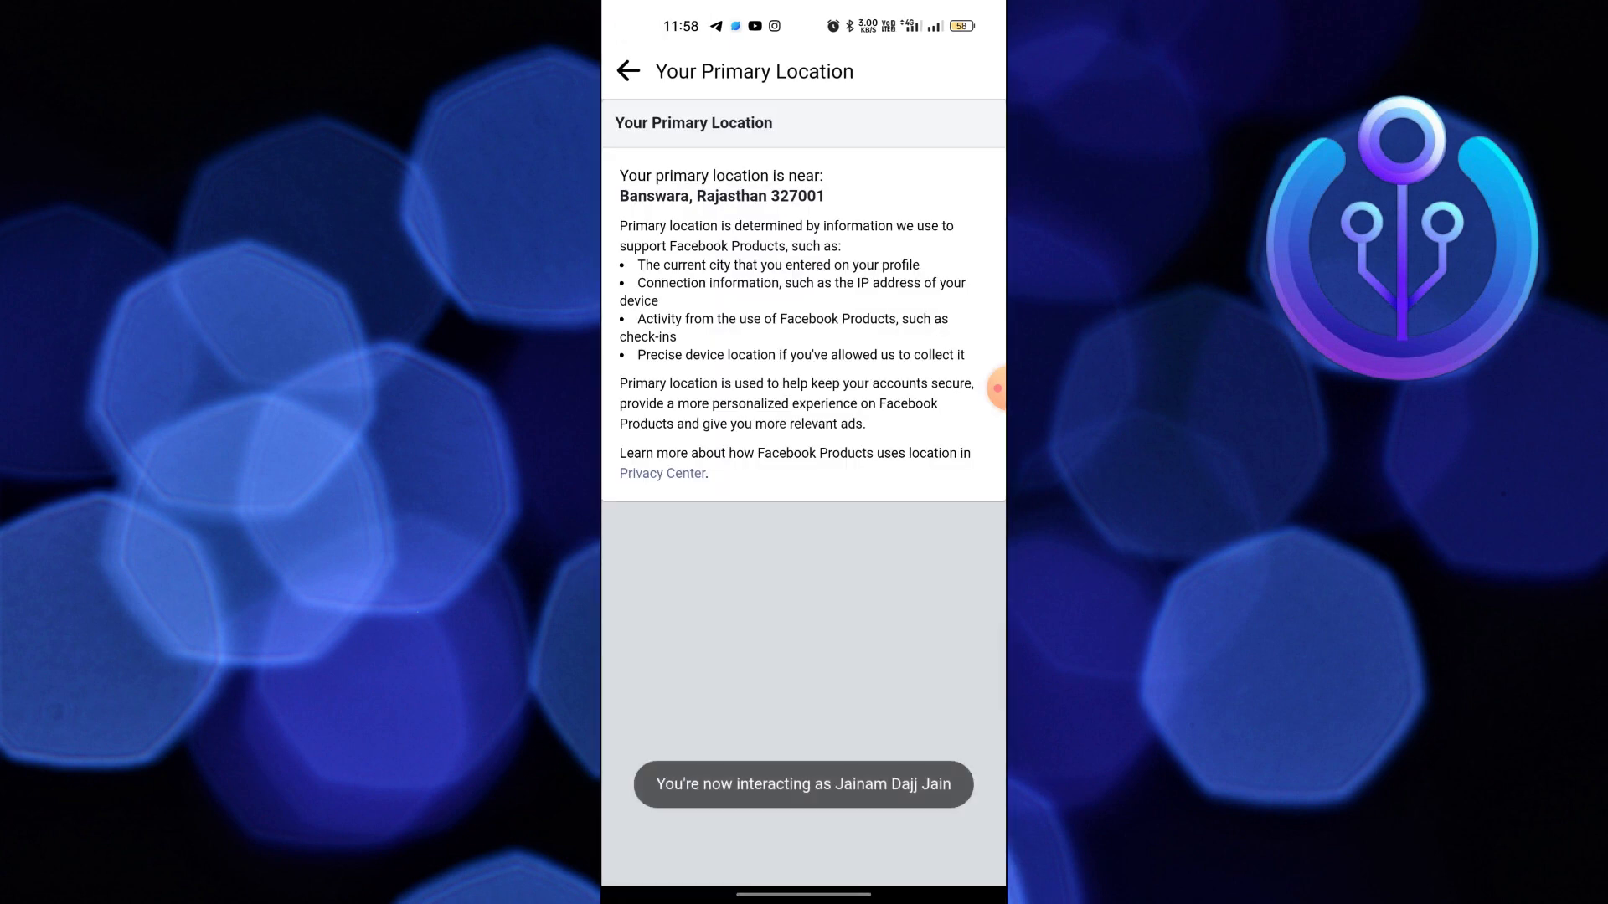